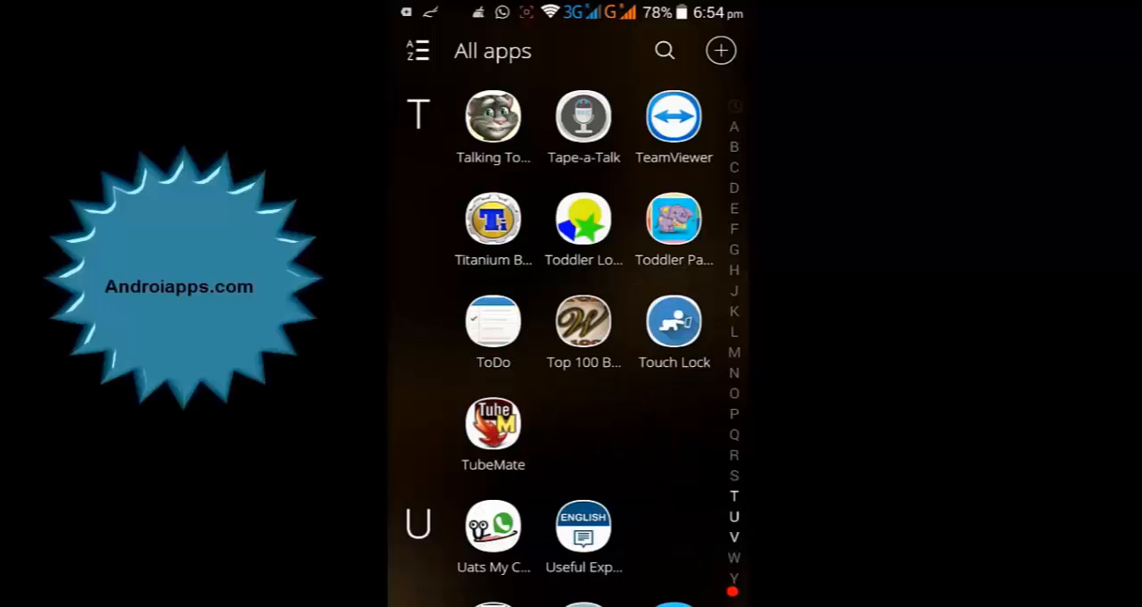
Launch Titanium Backup from the All apps drawer to reach its Backup/Restore list
left_click(492, 218)
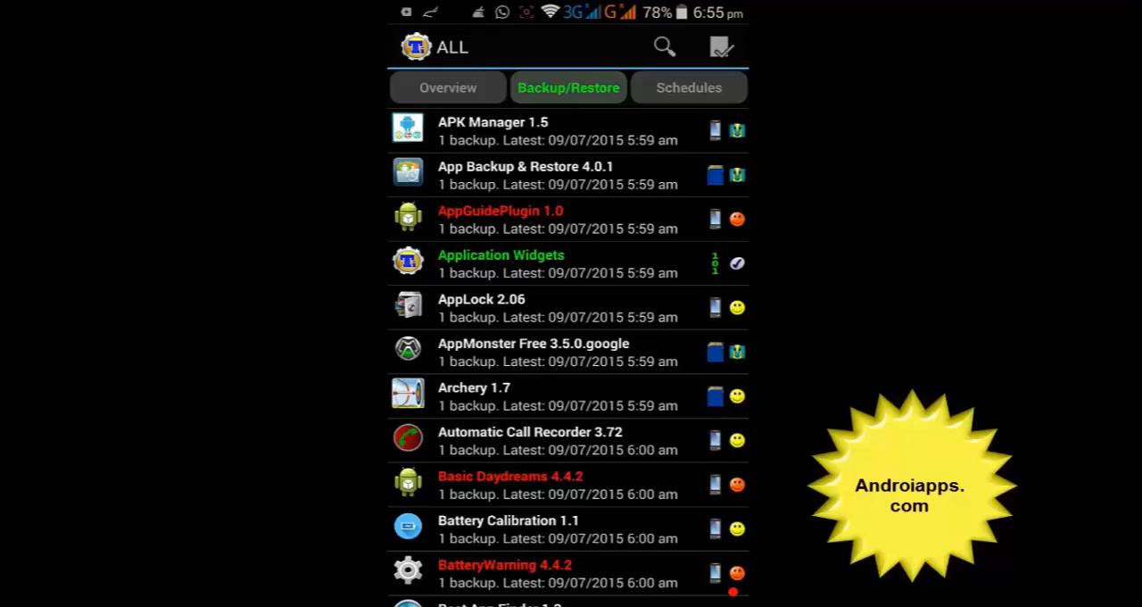
left_click(722, 132)
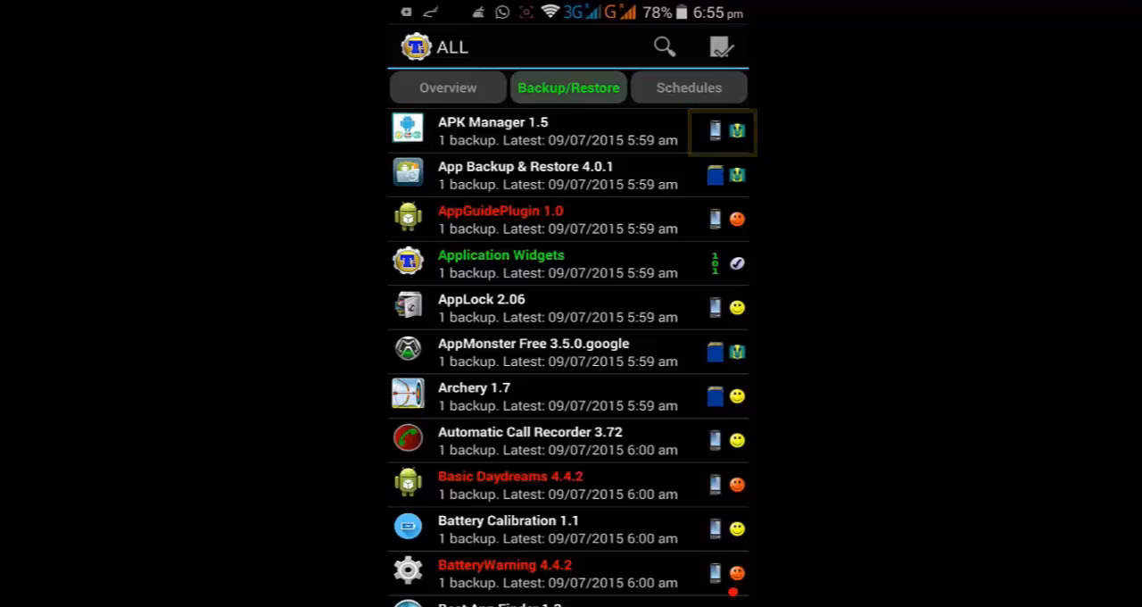
left_click(729, 175)
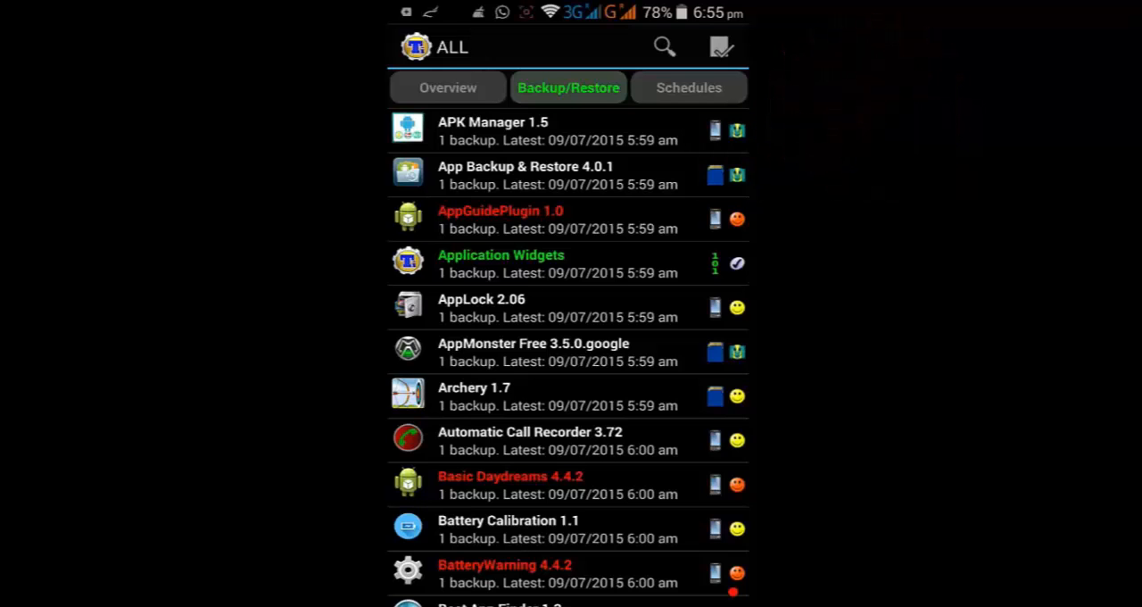
Scroll the Backup/Restore list down past the C, D and E apps to the F and G entries
scroll("down", 3)
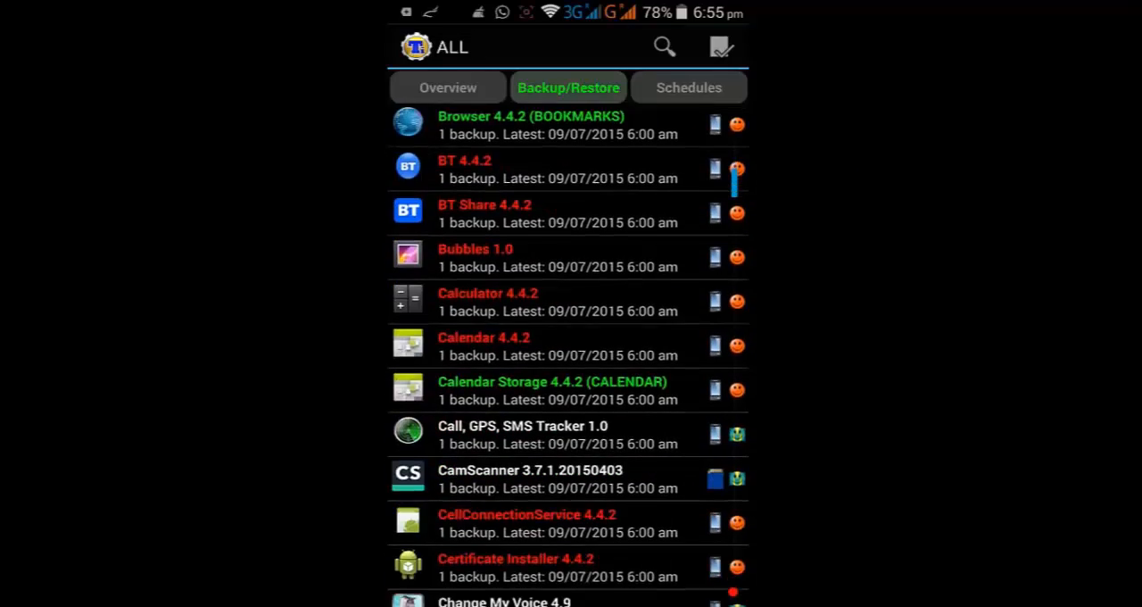
scroll("down", 3)
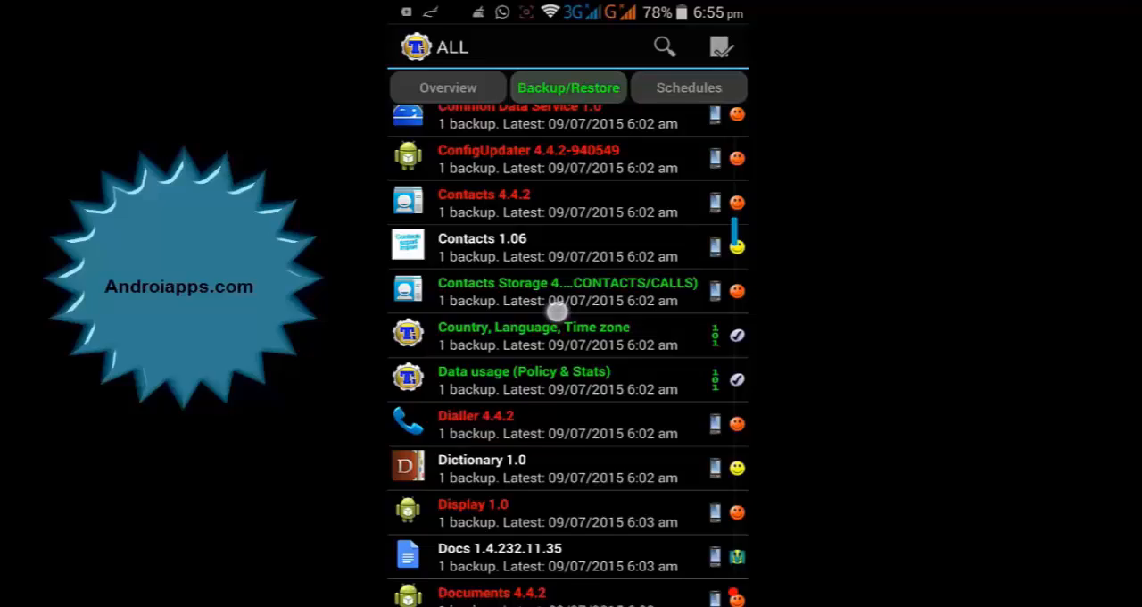
scroll("down", 3)
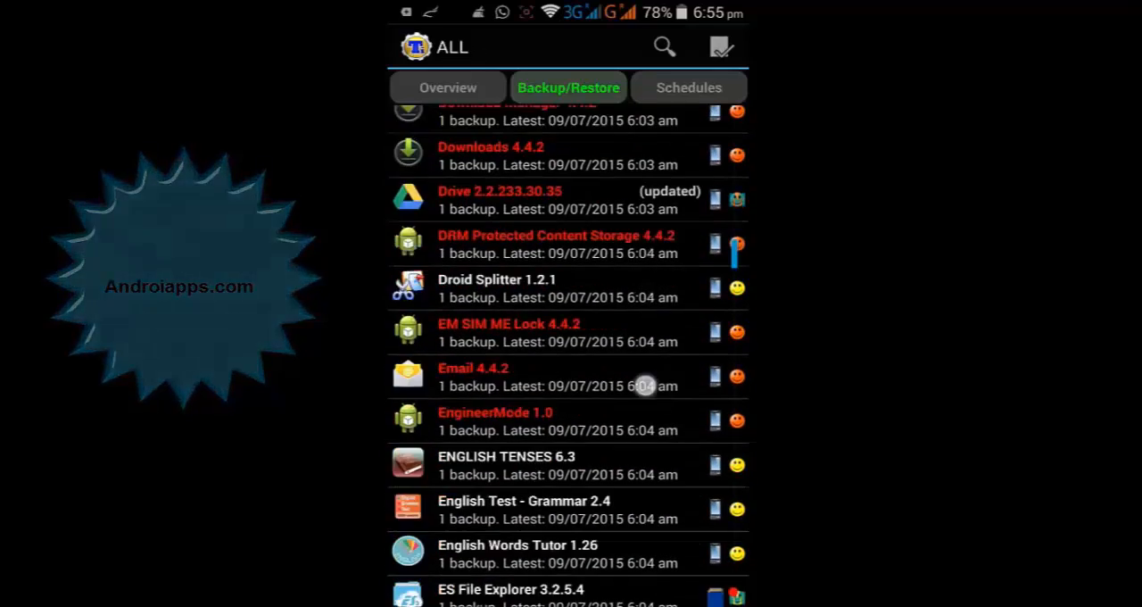
scroll("down", 3)
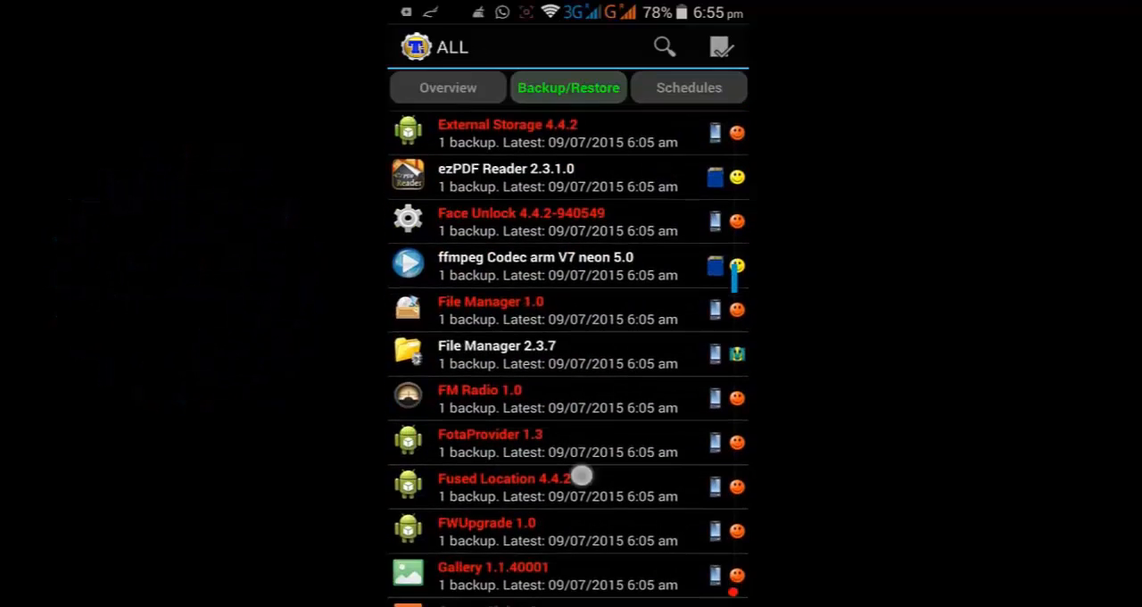